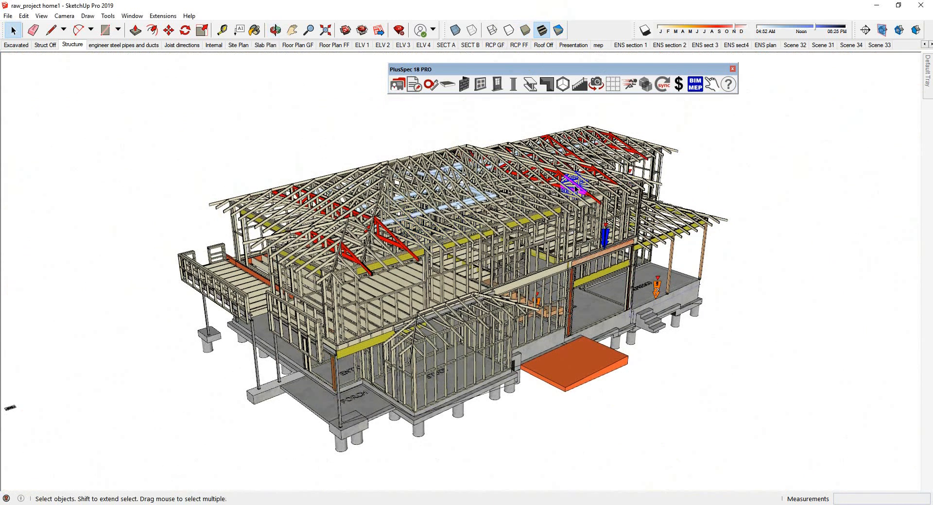
Show the Default Tray with the Materials library beside the framed house
{"action": "left_click", "coordinate": [925, 66]}
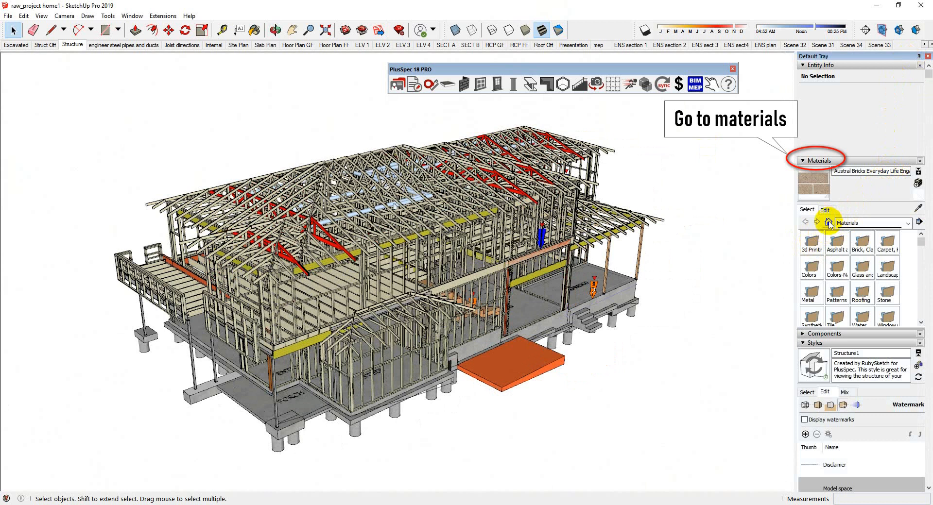
{"action": "mouse_move", "coordinate": [917, 212]}
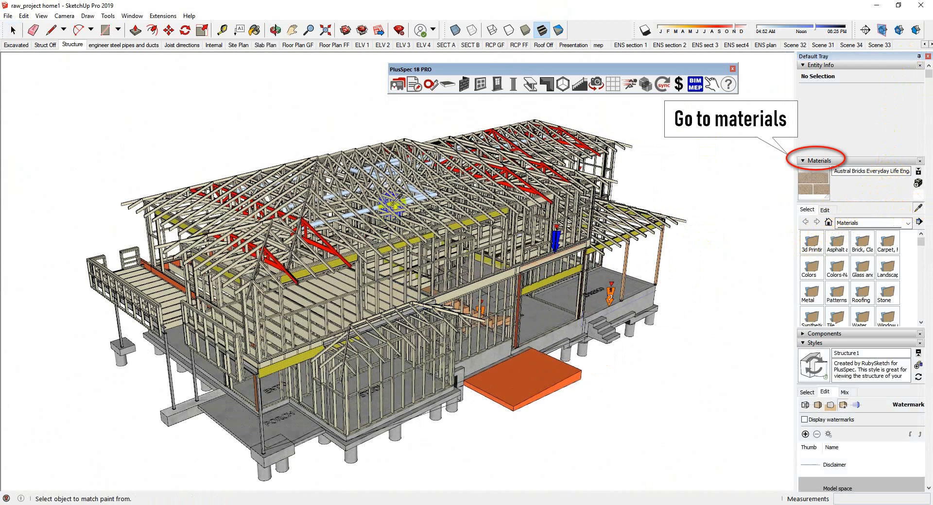
Sample 90x35 Timber Structural, recolour it green, then sample the 290x45 H2 timber
{"action": "left_click", "coordinate": [394, 205]}
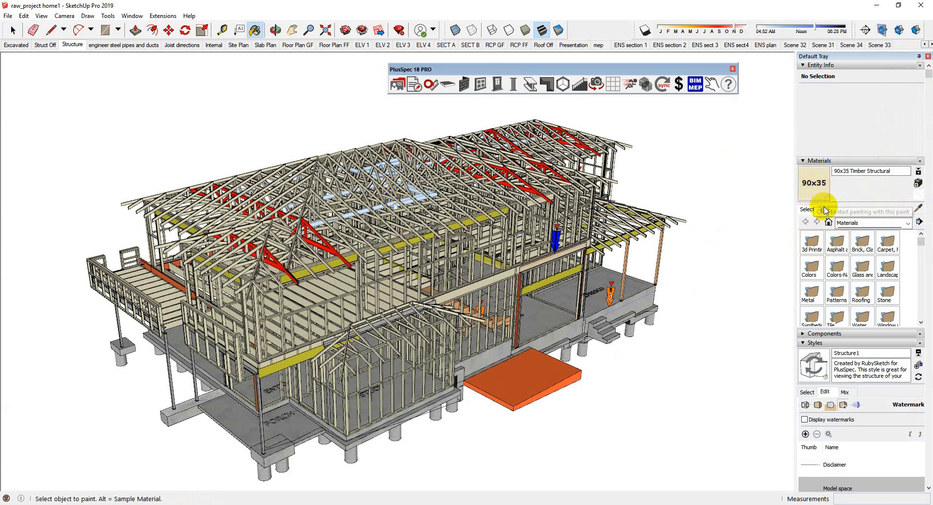
{"action": "left_click", "coordinate": [825, 209]}
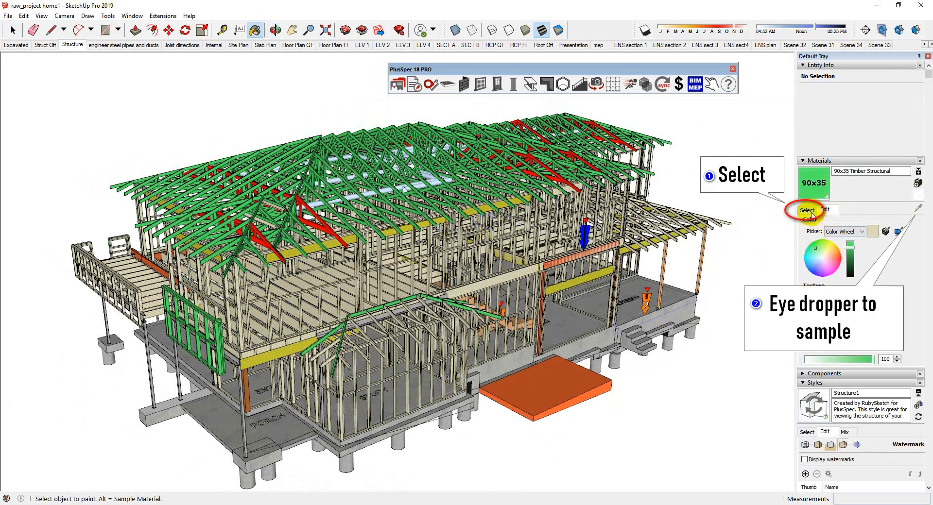
{"action": "left_click", "coordinate": [807, 209]}
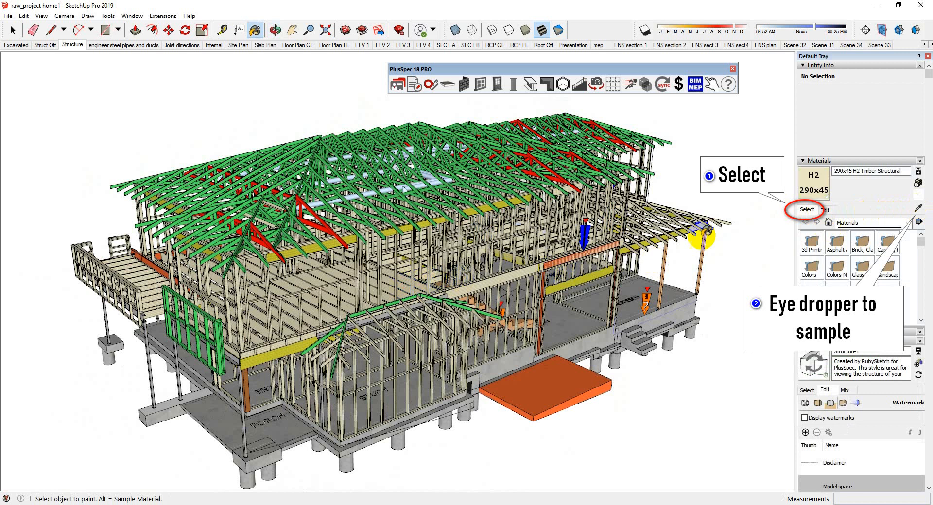
Colour the 290x45 H2 joist material cyan and edit the 290x70 H2 header colour to red
{"action": "left_click", "coordinate": [823, 209]}
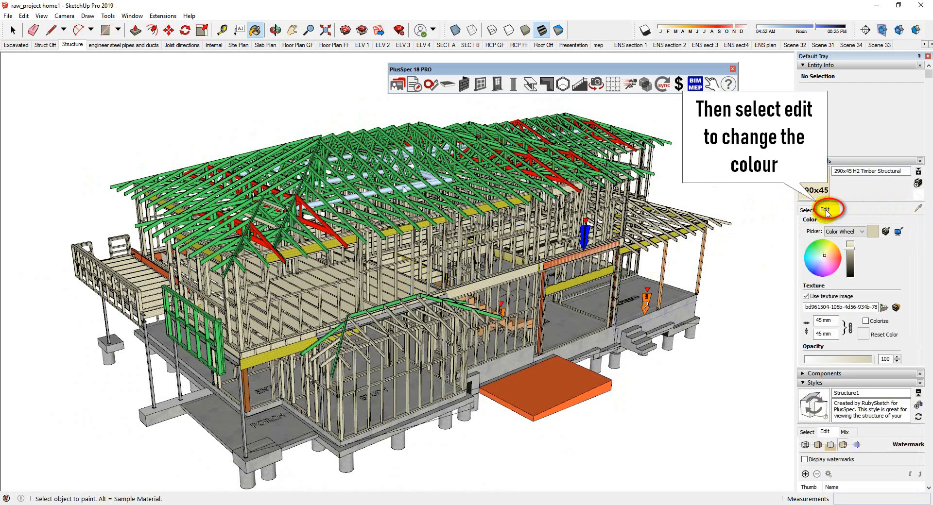
{"action": "left_click", "coordinate": [811, 262]}
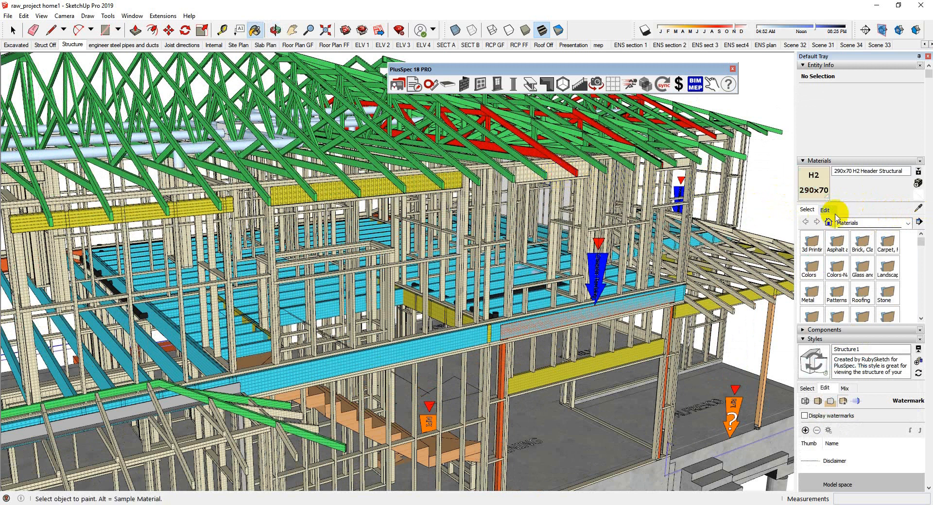
{"action": "left_click", "coordinate": [824, 210]}
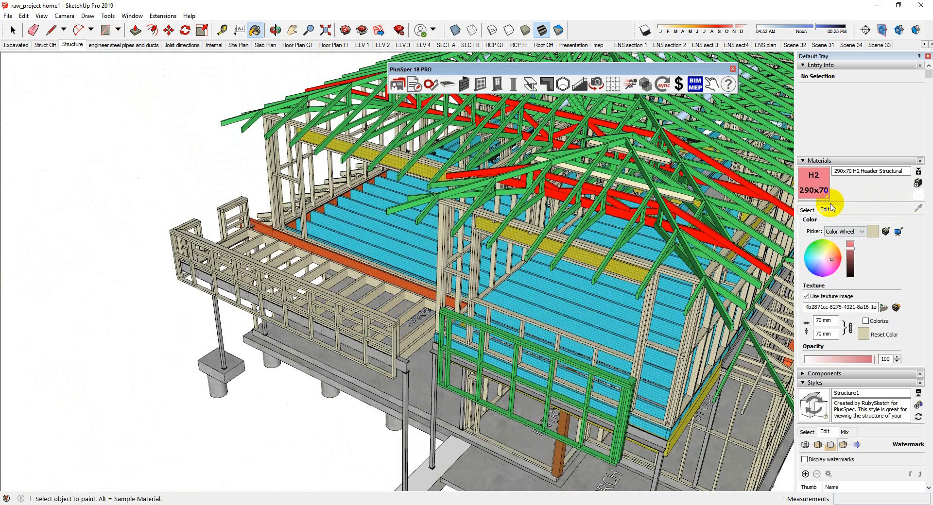
Sample the 90x35 H2 stud timber and recolour it blue on the colour wheel
{"action": "left_click", "coordinate": [806, 209]}
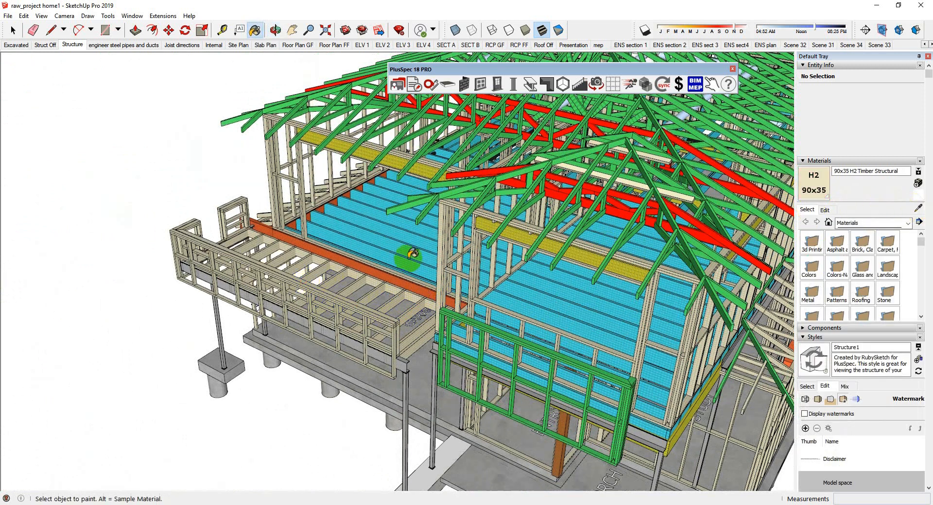
{"action": "left_click", "coordinate": [824, 211]}
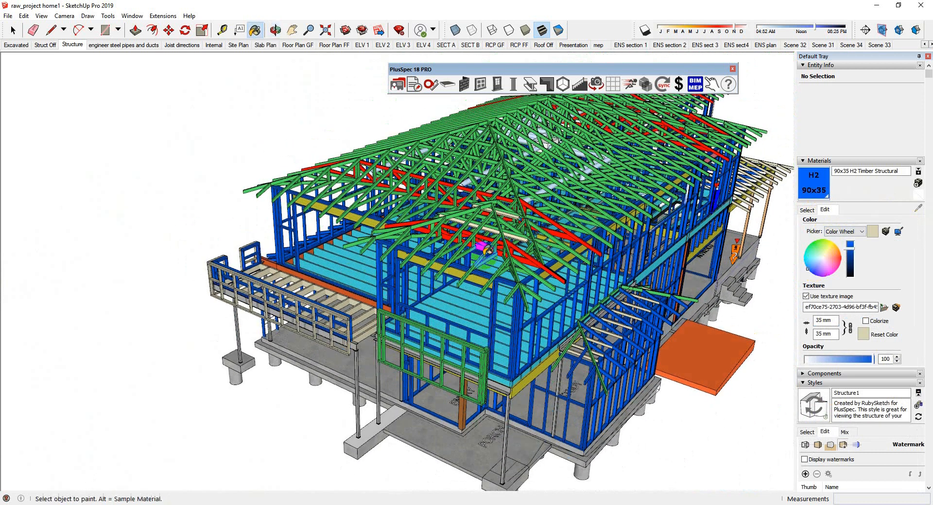
{"action": "left_click_drag", "start_coordinate": [476, 250], "coordinate": [417, 239]}
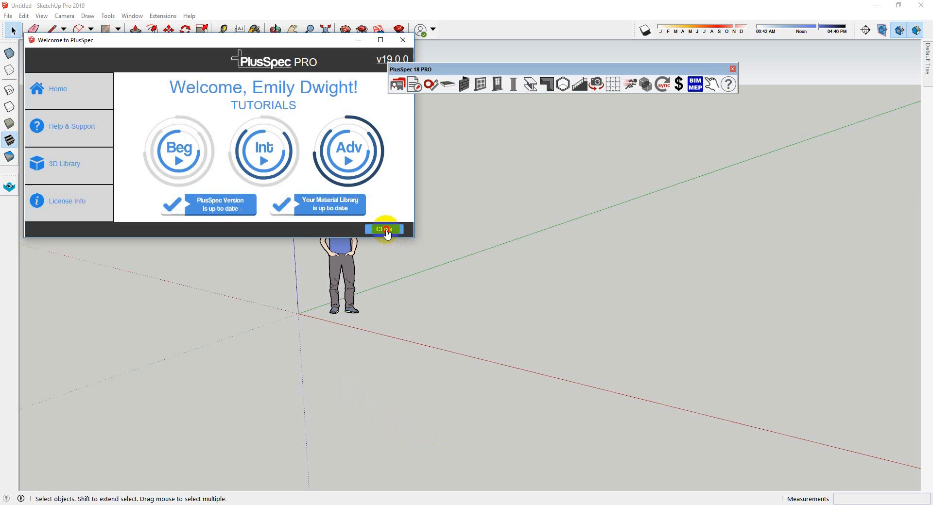
Close the Welcome to PlusSpec dialog and show the Wall Tools palette
{"action": "left_click", "coordinate": [385, 228]}
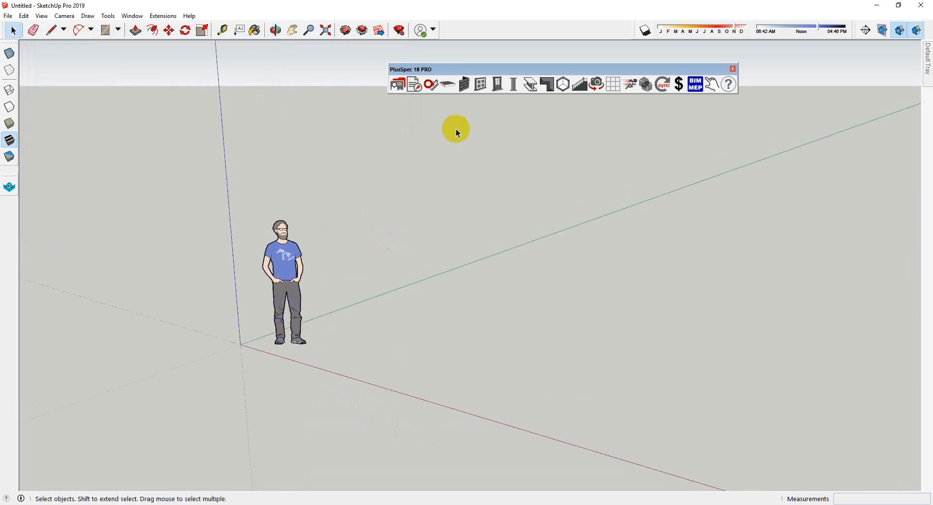
{"action": "mouse_move", "coordinate": [466, 84]}
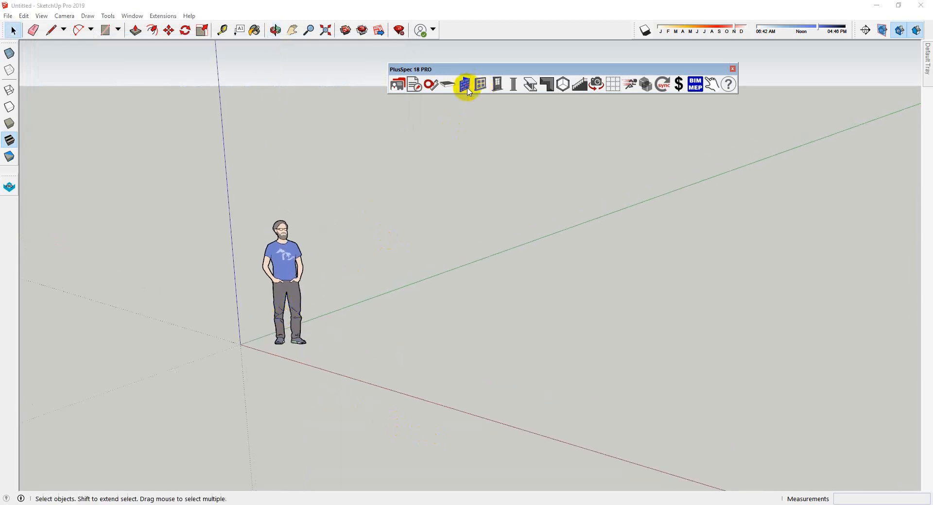
{"action": "left_click", "coordinate": [466, 83]}
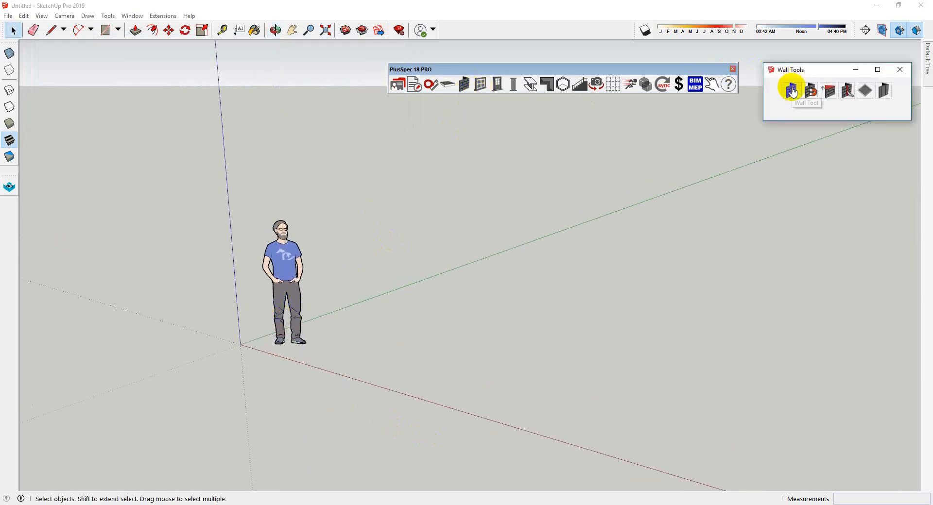
{"action": "mouse_move", "coordinate": [137, 22]}
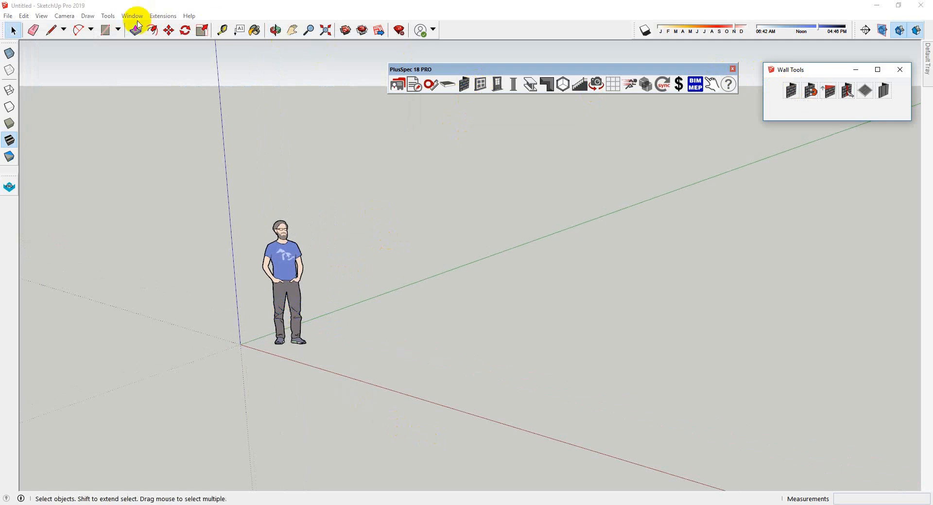
{"action": "left_click", "coordinate": [132, 16]}
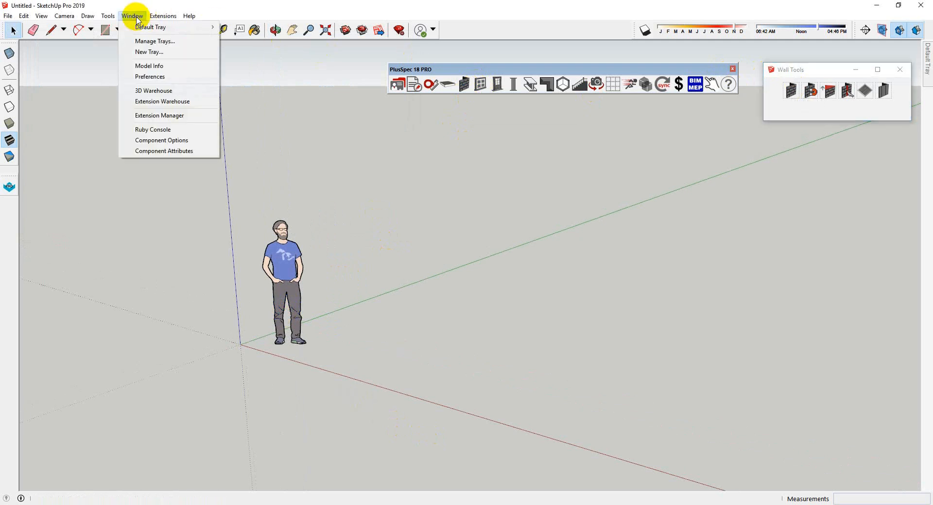
{"action": "left_click", "coordinate": [150, 76]}
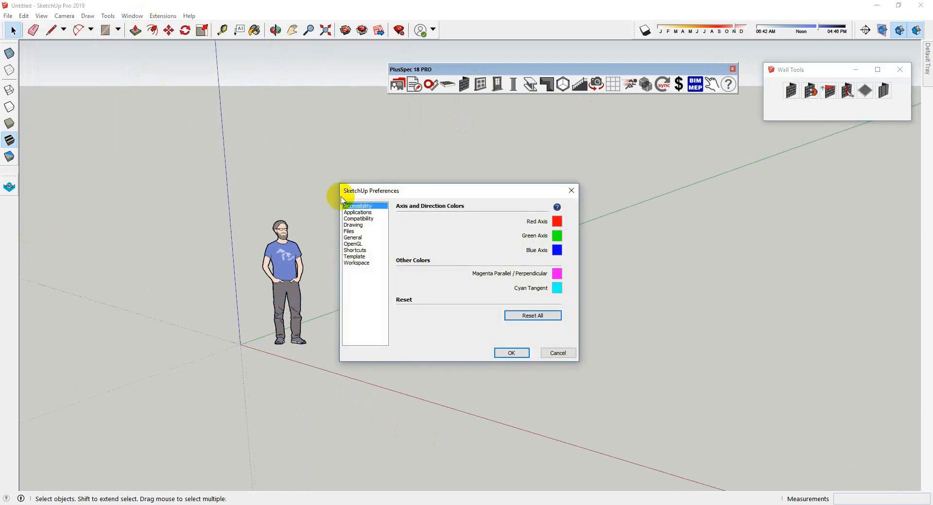
{"action": "left_click", "coordinate": [354, 250]}
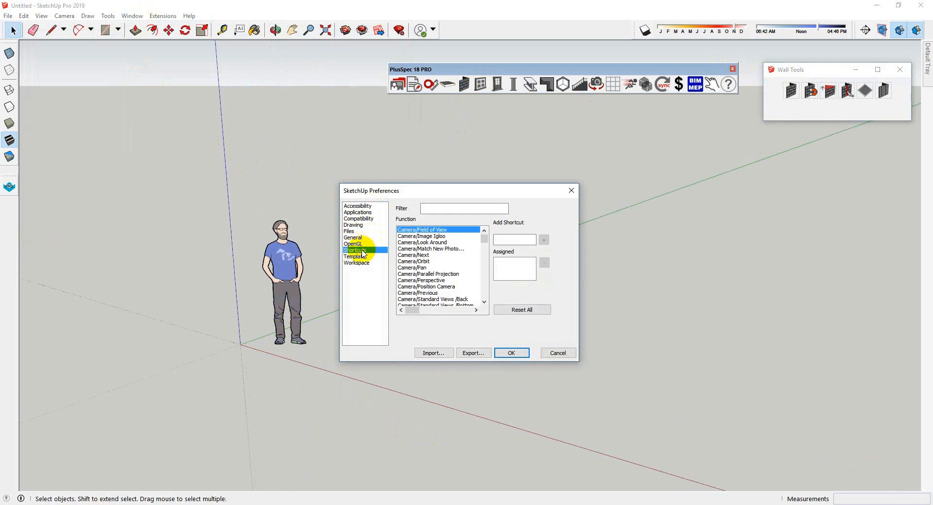
{"action": "type", "text": "w"}
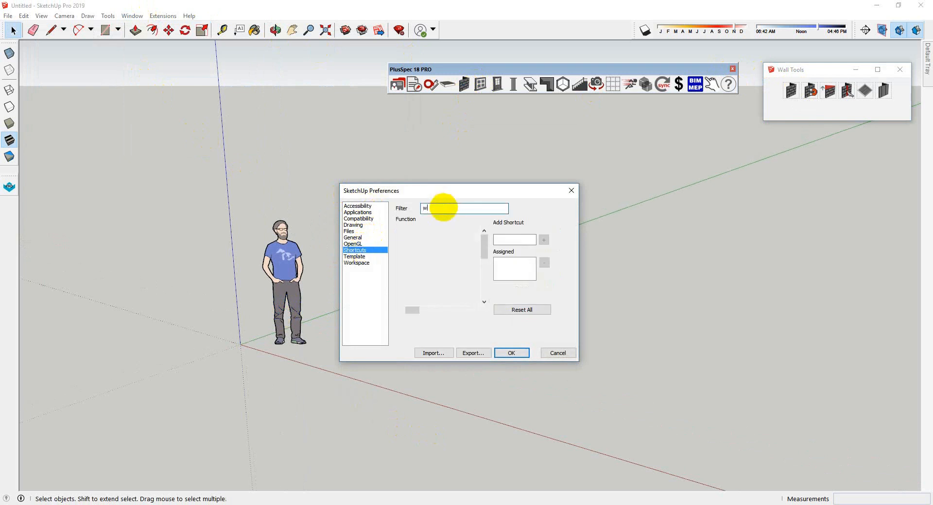
{"action": "type", "text": "all"}
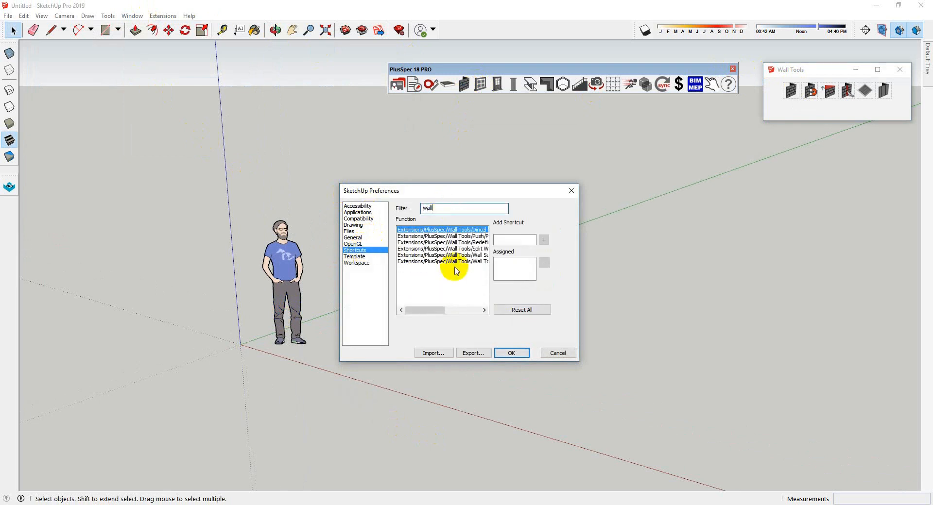
{"action": "left_click", "coordinate": [440, 262]}
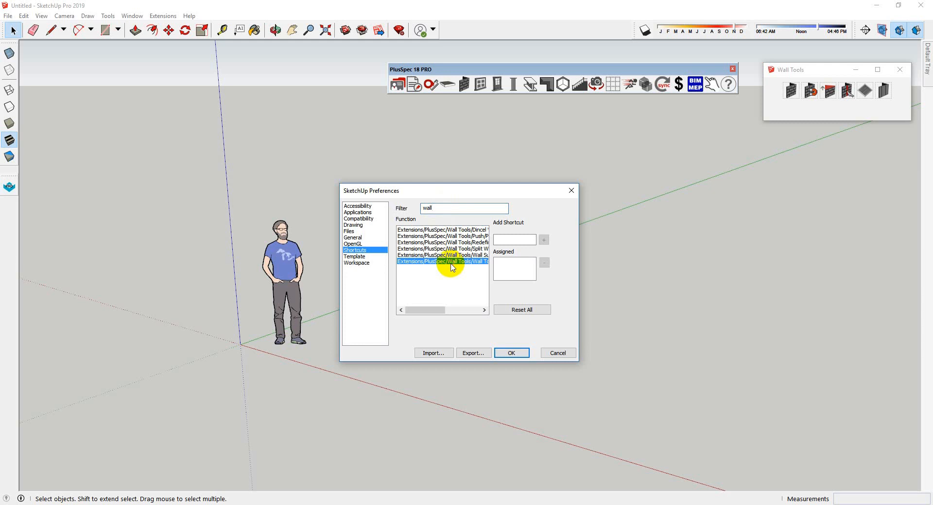
{"action": "left_click", "coordinate": [443, 248]}
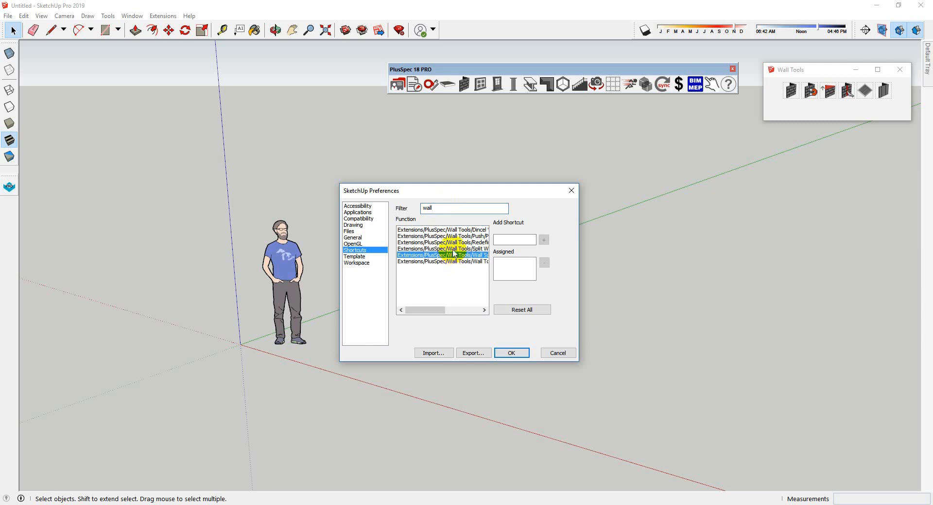
{"action": "left_click", "coordinate": [443, 249]}
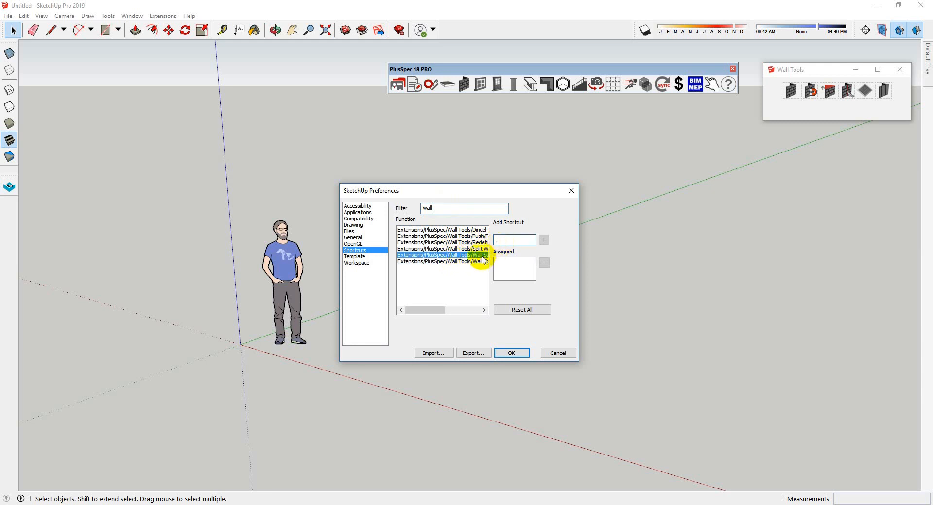
{"action": "left_click", "coordinate": [542, 240]}
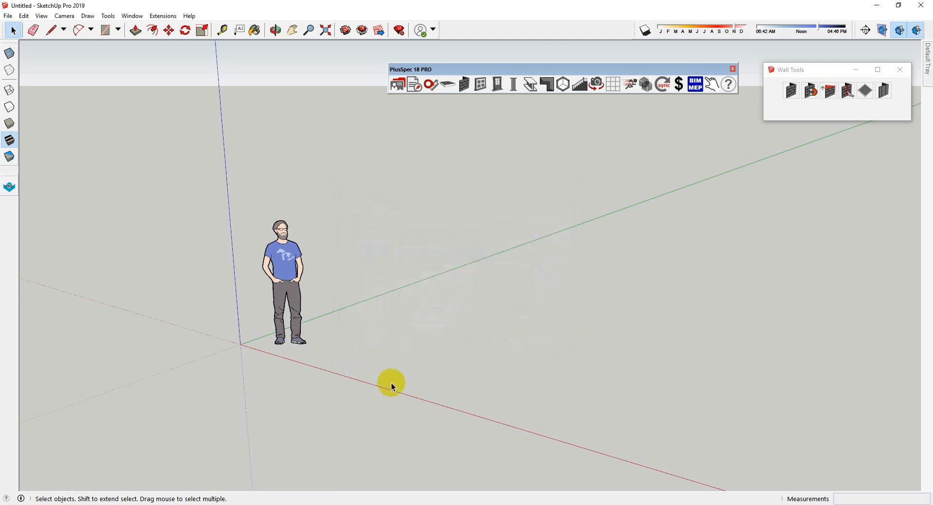
{"action": "mouse_move", "coordinate": [602, 375]}
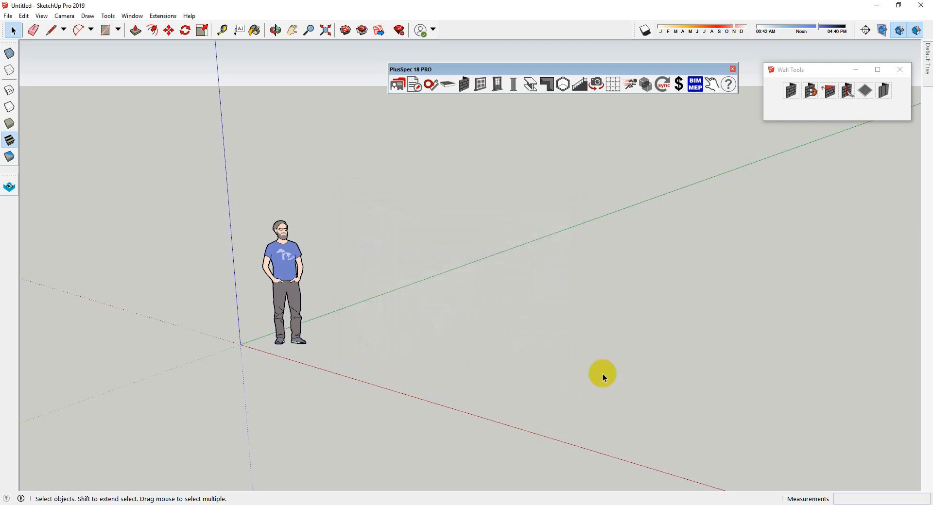
{"action": "mouse_move", "coordinate": [791, 90]}
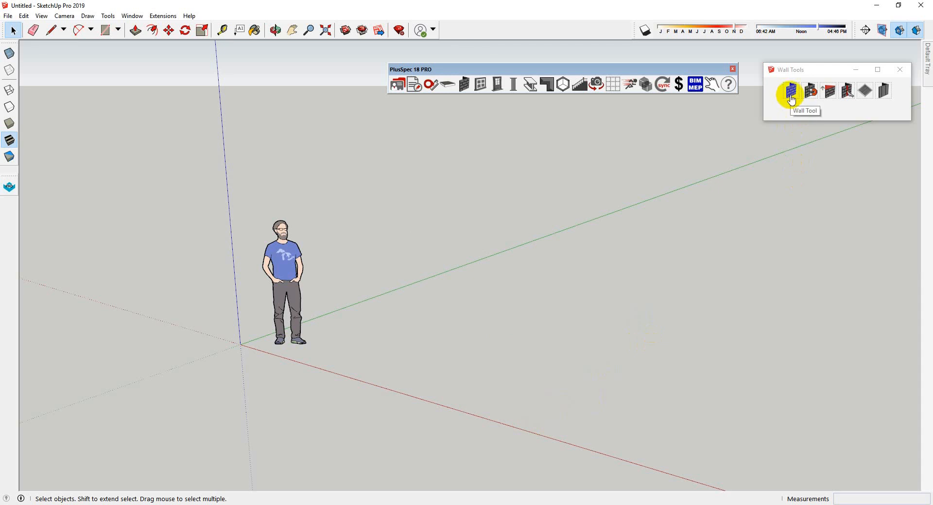
Start the PlusSpec Wall Tool and expand its Timbers/Lumbers settings
{"action": "left_click", "coordinate": [790, 91]}
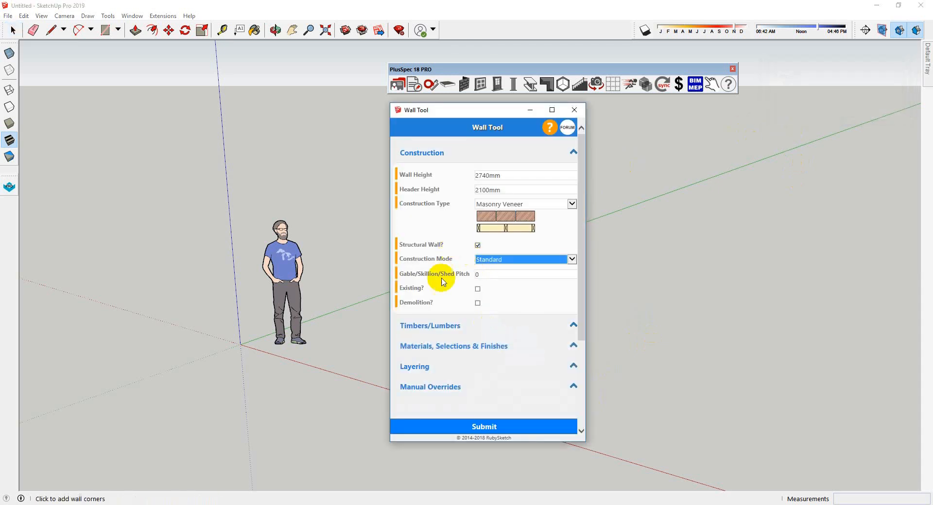
{"action": "left_click", "coordinate": [429, 326]}
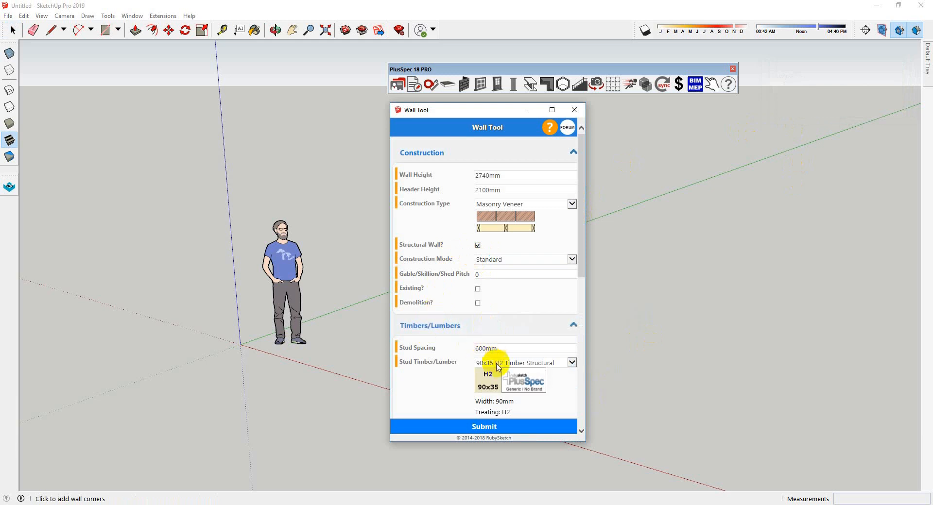
Draw an Internal Only partition wall framed with 70x35 Timber Structural studs
{"action": "left_click_drag", "start_coordinate": [488, 109], "coordinate": [204, 121]}
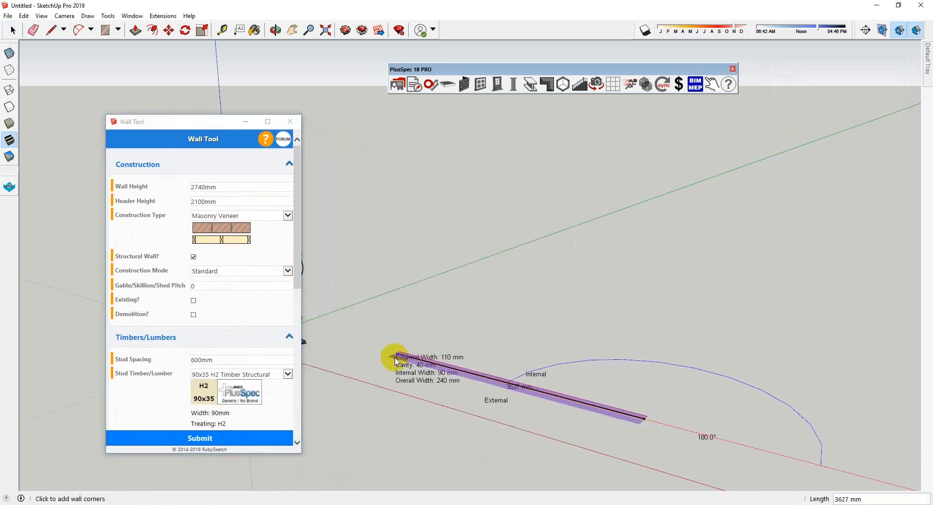
{"action": "left_click", "coordinate": [394, 357]}
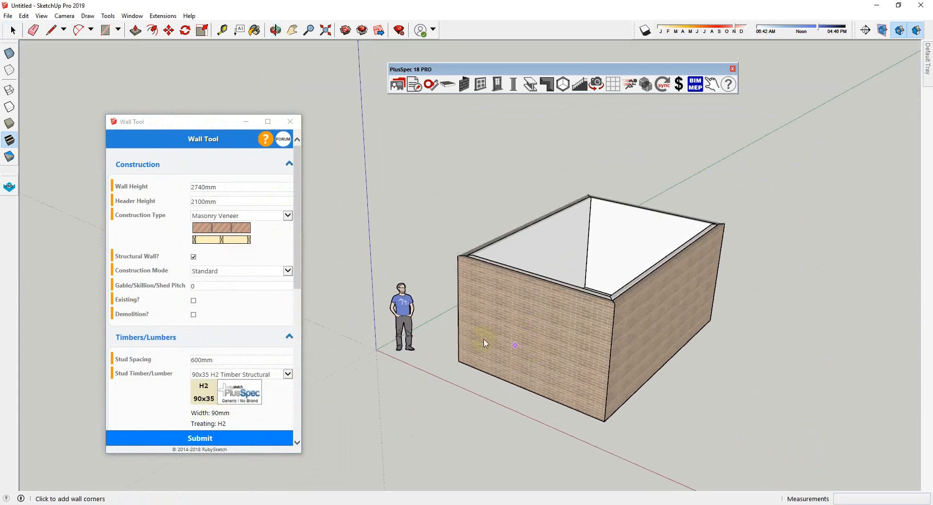
{"action": "left_click", "coordinate": [288, 216]}
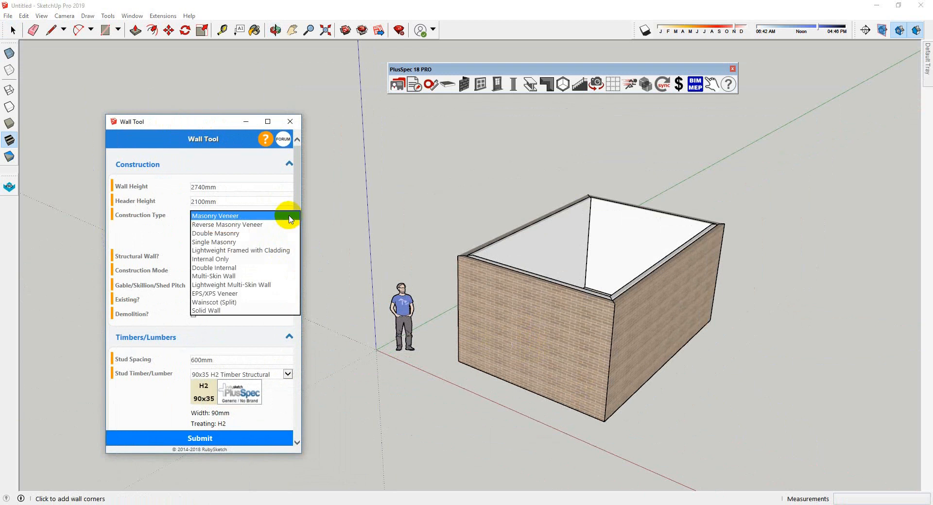
{"action": "left_click", "coordinate": [209, 259]}
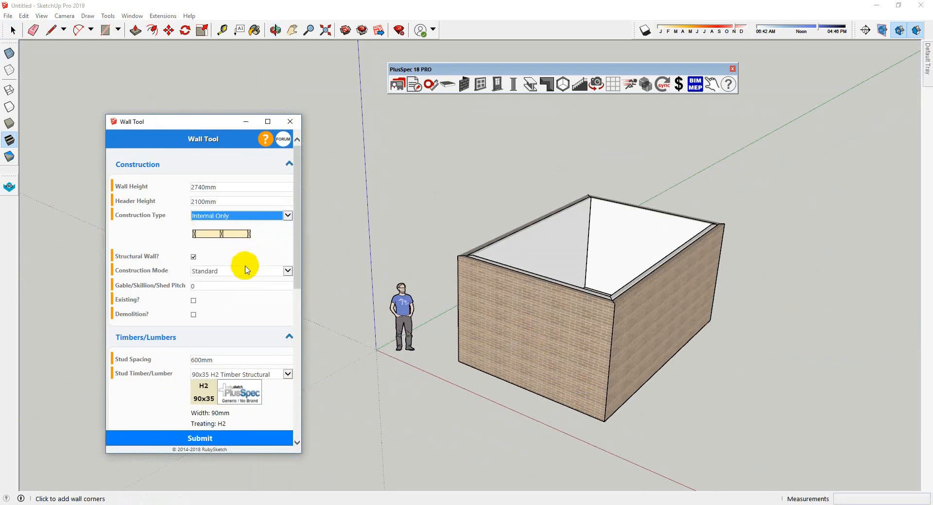
{"action": "left_click", "coordinate": [287, 373]}
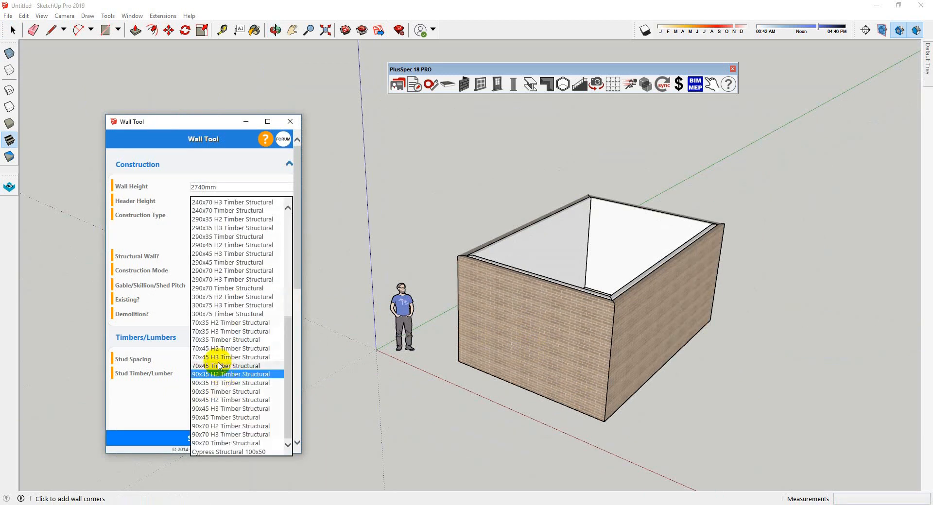
{"action": "left_click", "coordinate": [227, 340]}
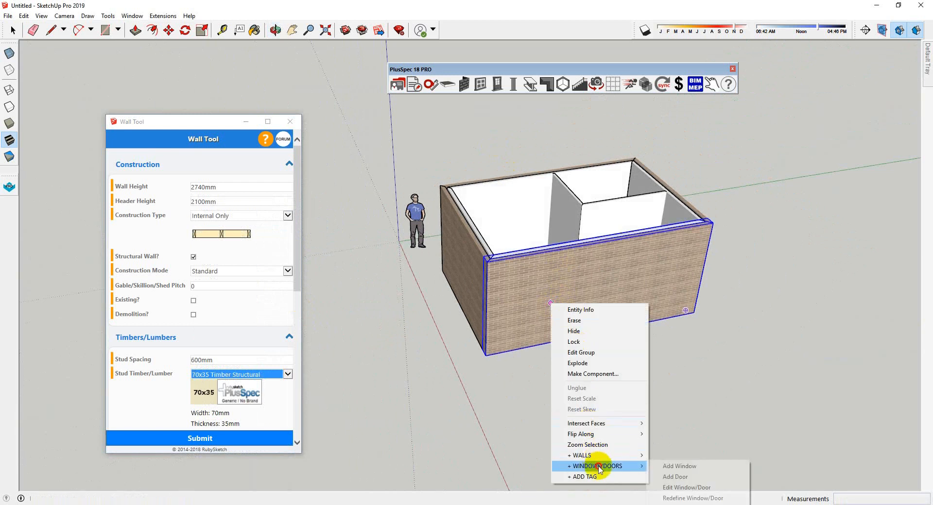
Add a window to the front wall and set up the door's timber settings
{"action": "left_click", "coordinate": [679, 466]}
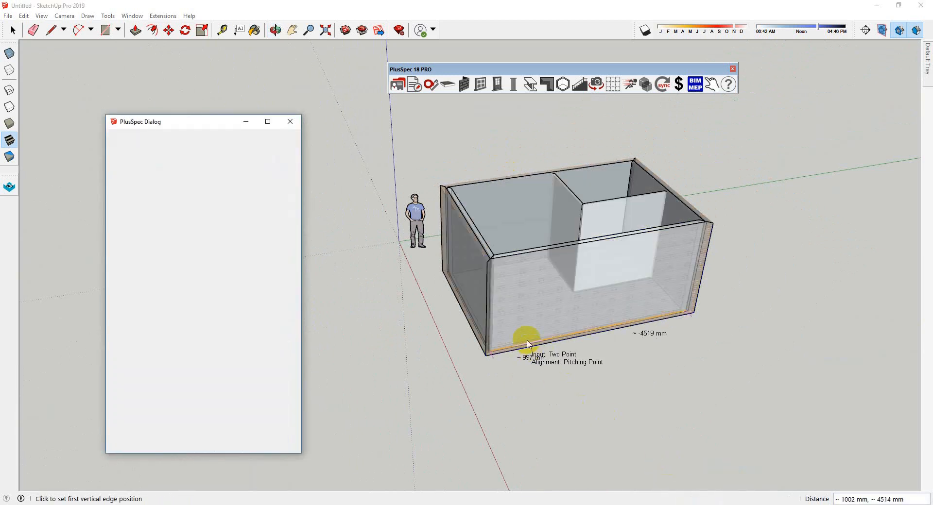
{"action": "mouse_move", "coordinate": [514, 356]}
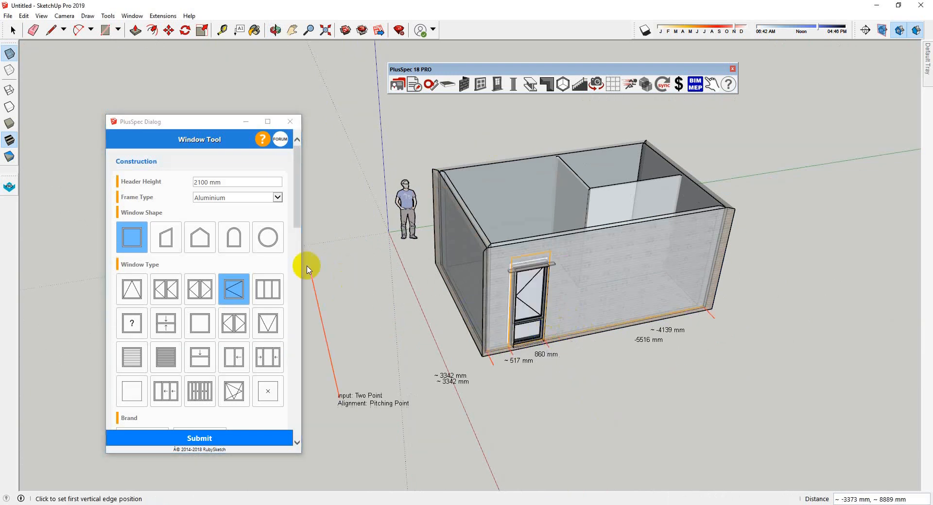
{"action": "right_click", "coordinate": [583, 268]}
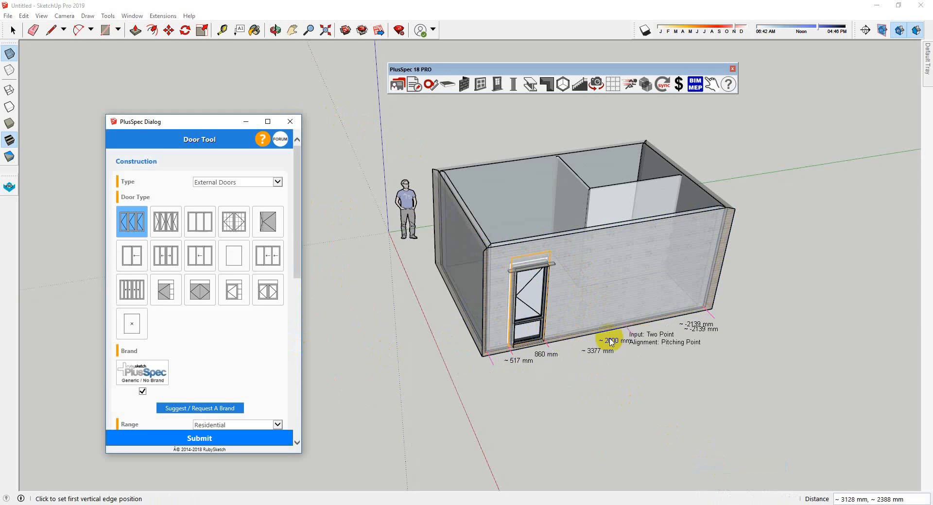
{"action": "scroll", "scroll_direction": "down", "scroll_amount": 3}
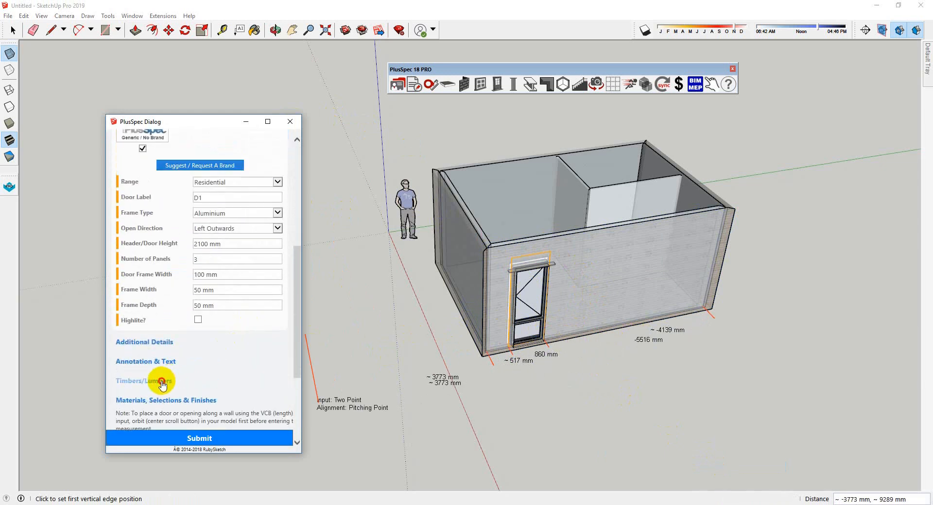
{"action": "left_click", "coordinate": [145, 381]}
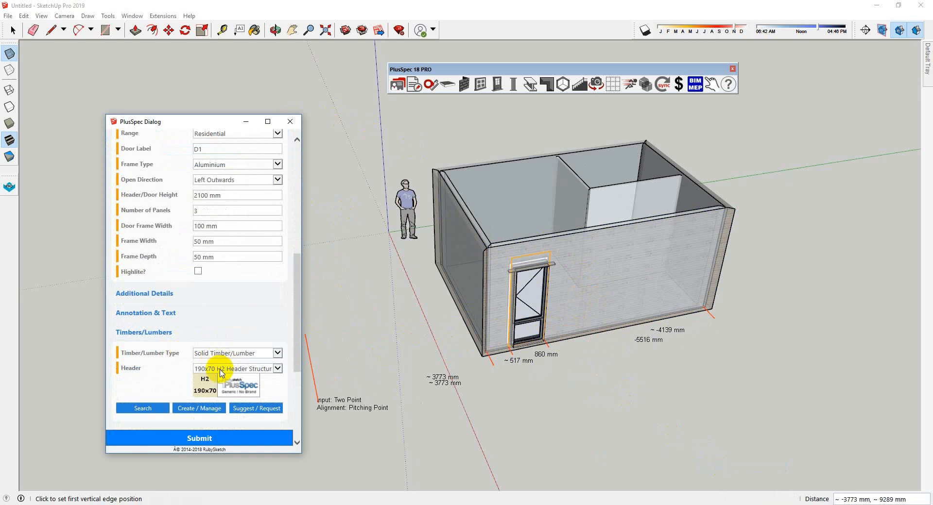
{"action": "mouse_move", "coordinate": [576, 344]}
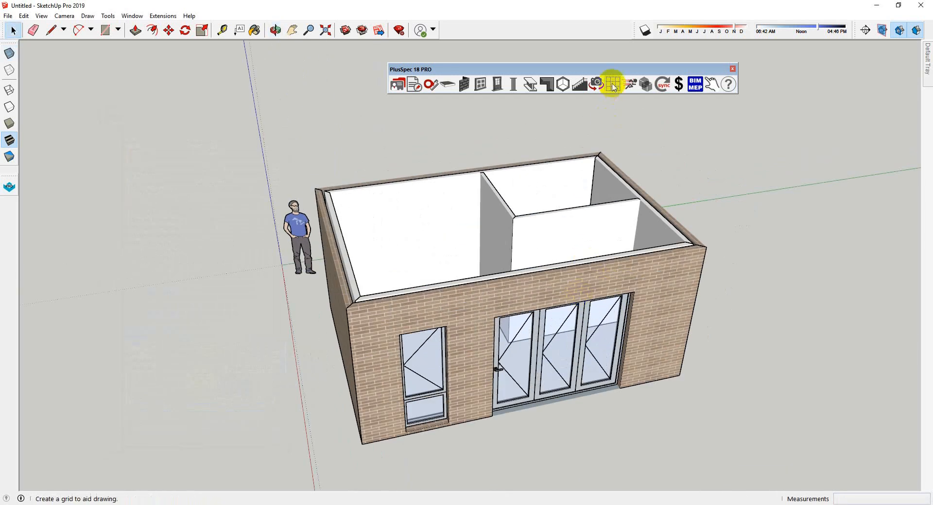
Switch to the Structure scene and orbit around the wall framing
{"action": "left_click", "coordinate": [610, 84]}
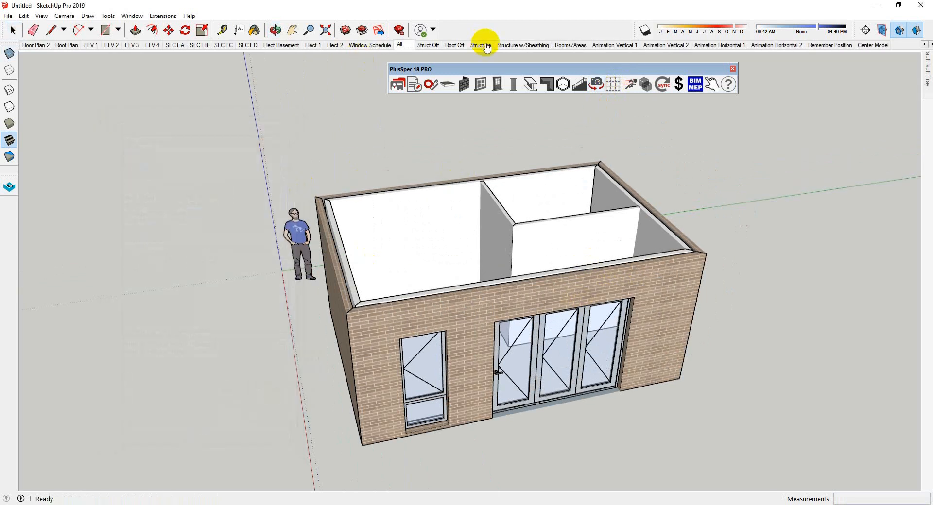
{"action": "left_click", "coordinate": [480, 45]}
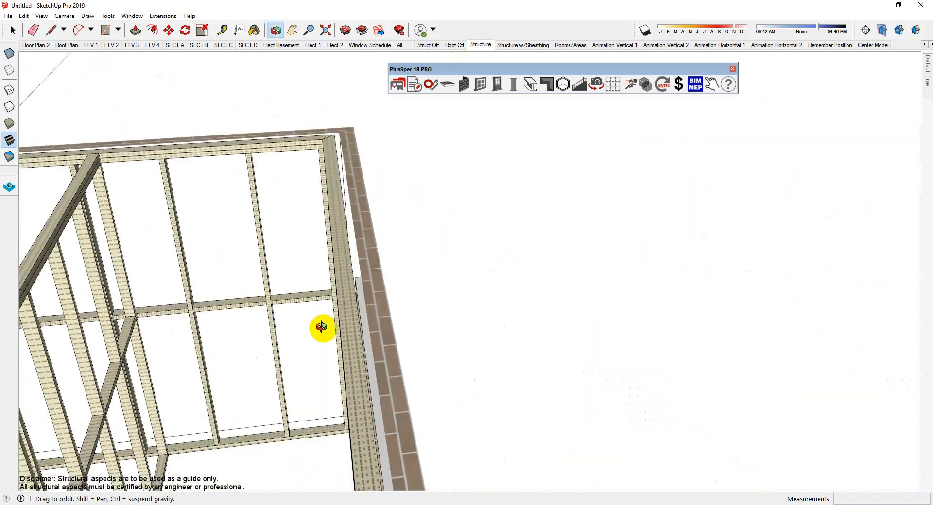
{"action": "left_click_drag", "start_coordinate": [322, 328], "coordinate": [554, 315]}
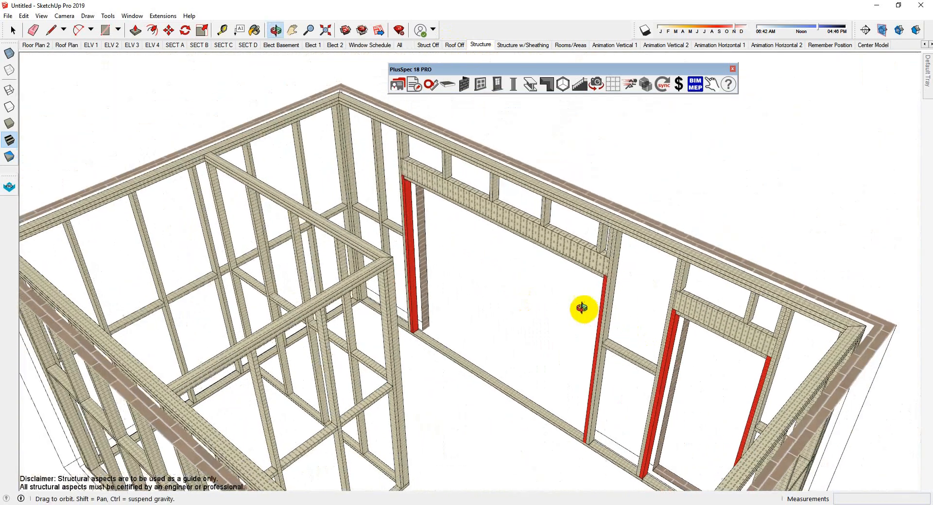
{"action": "left_click_drag", "start_coordinate": [583, 309], "coordinate": [273, 316]}
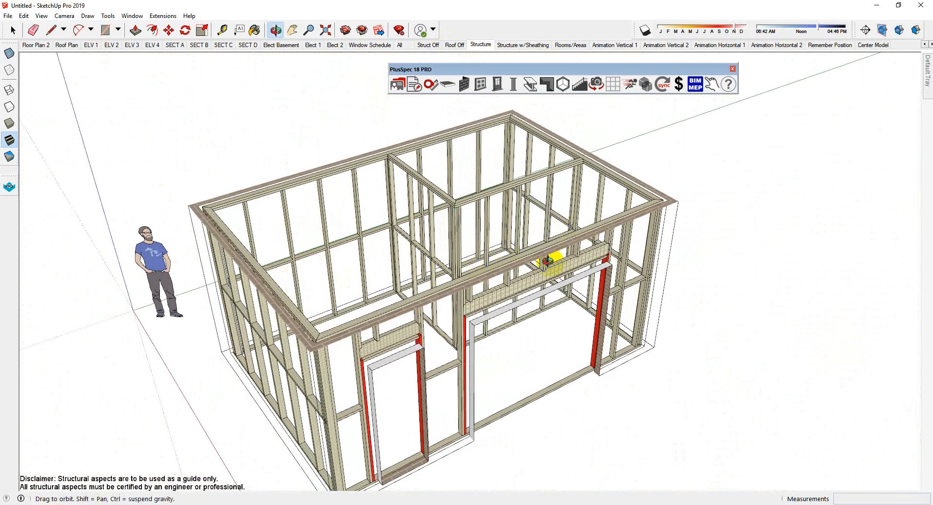
{"action": "left_click", "coordinate": [513, 83]}
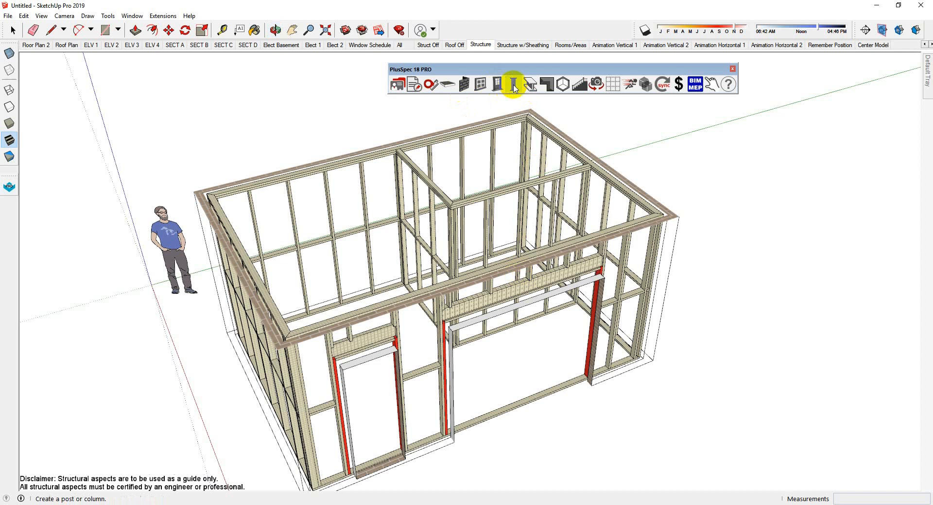
Start the Truss Tool and set the hip truss truncated setback to 1200
{"action": "left_click", "coordinate": [515, 83]}
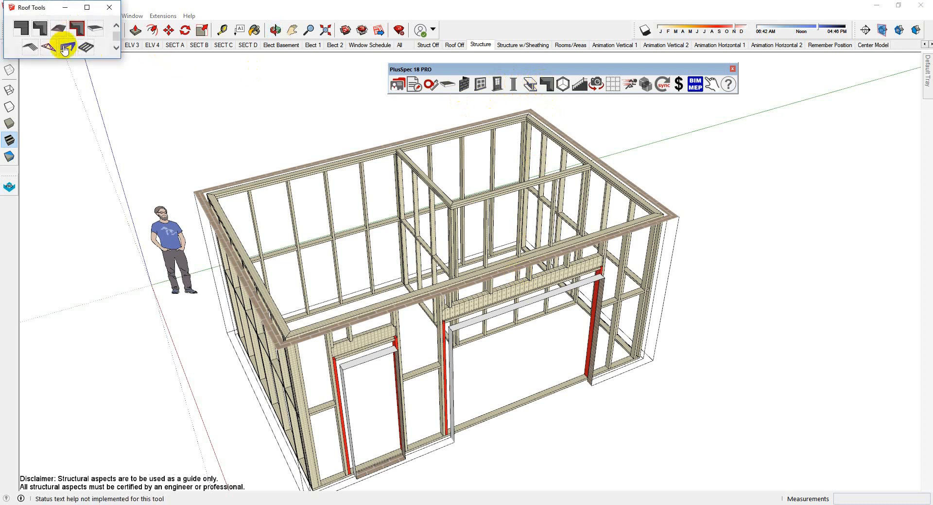
{"action": "left_click", "coordinate": [64, 49]}
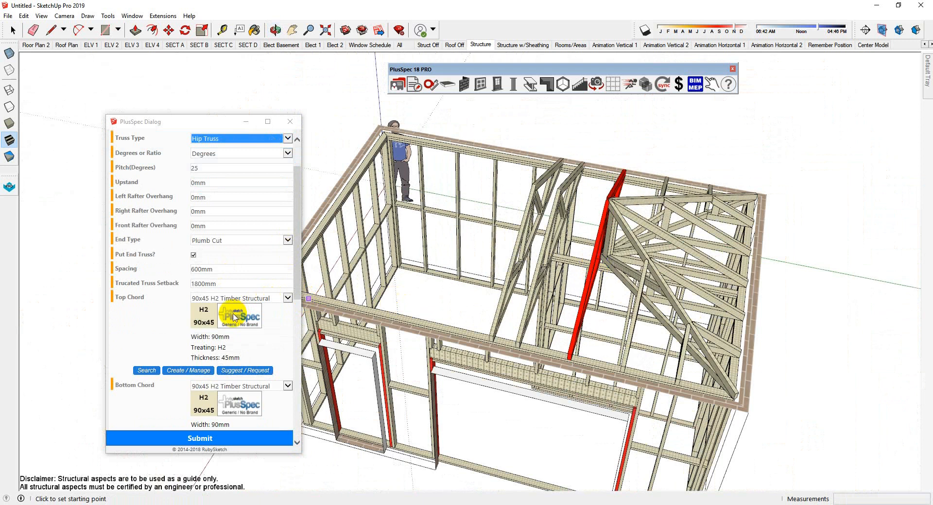
{"action": "mouse_move", "coordinate": [231, 267]}
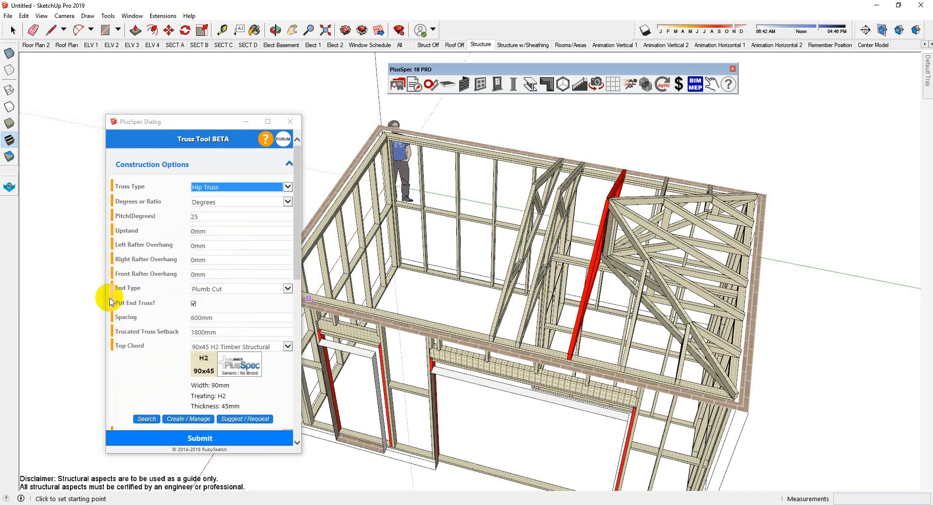
{"action": "mouse_move", "coordinate": [157, 275]}
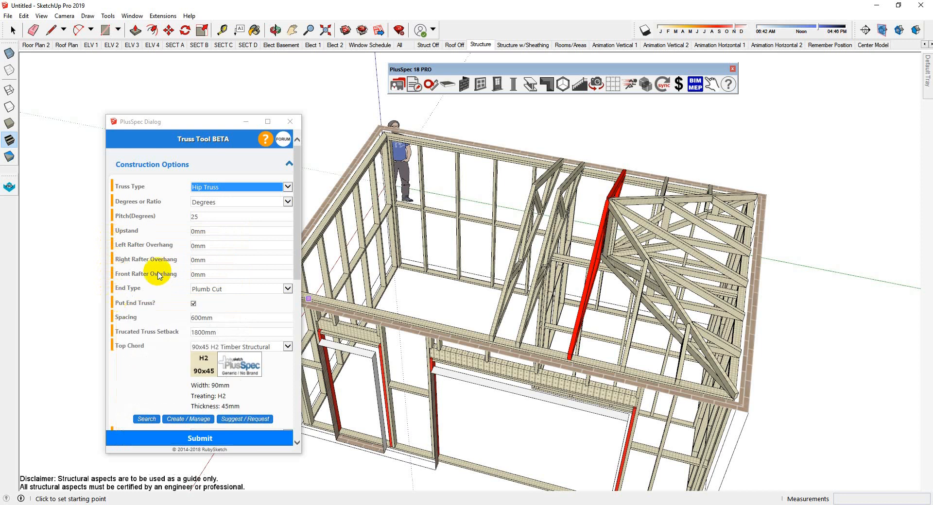
{"action": "scroll", "scroll_direction": "down", "scroll_amount": 3}
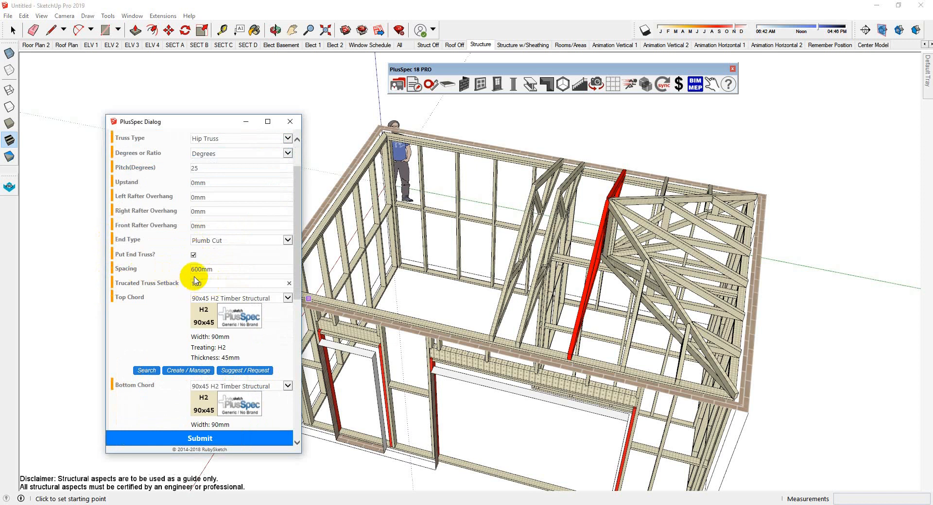
{"action": "left_click", "coordinate": [238, 283]}
{"action": "type", "text": "1200"}
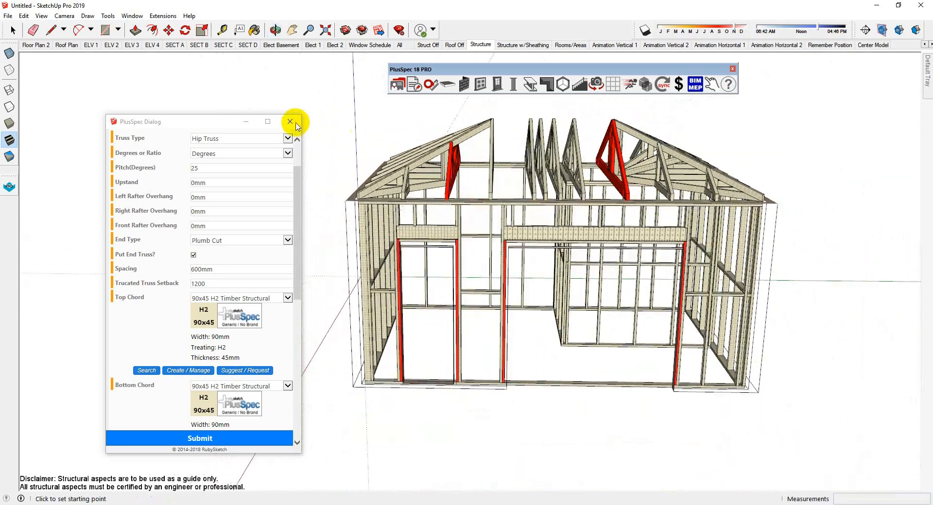
Close the PlusSpec truss settings dialog, leaving 90x45 H2 Timber Structural as the current material
{"action": "left_click", "coordinate": [290, 122]}
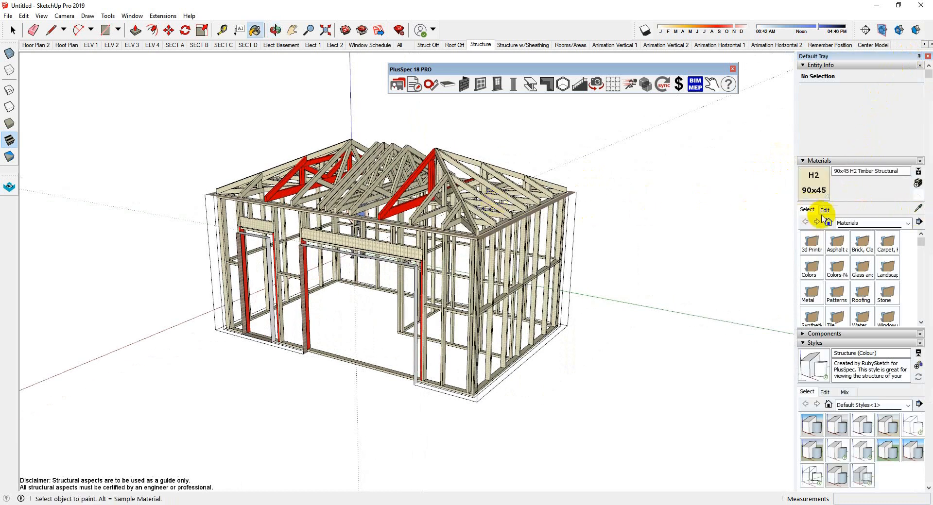
Recolour the 90x45 H2 truss material blue and the 90x35 H2 stud material green
{"action": "left_click", "coordinate": [824, 209]}
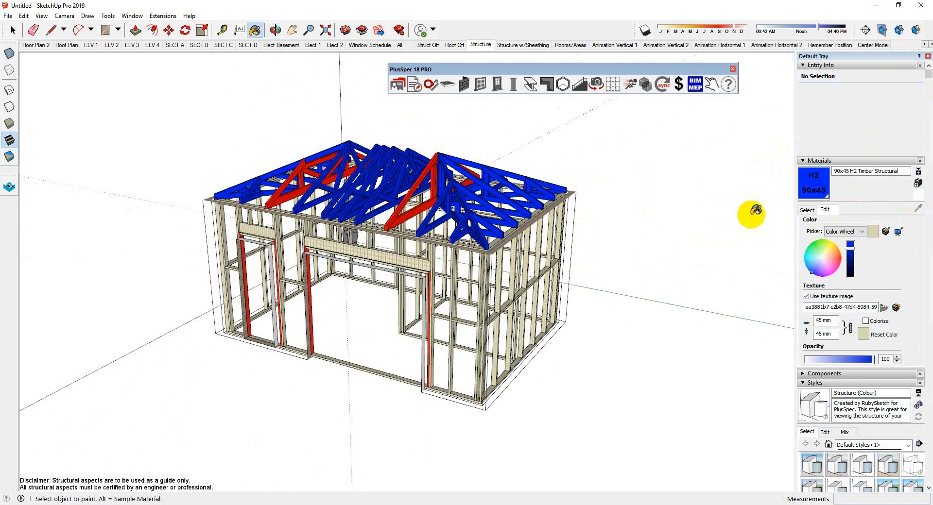
{"action": "left_click", "coordinate": [806, 209]}
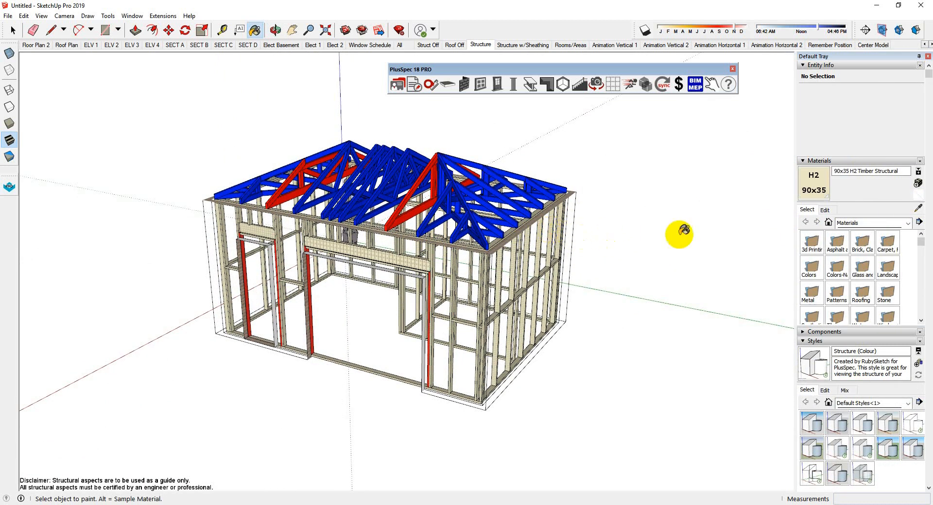
{"action": "left_click", "coordinate": [824, 210]}
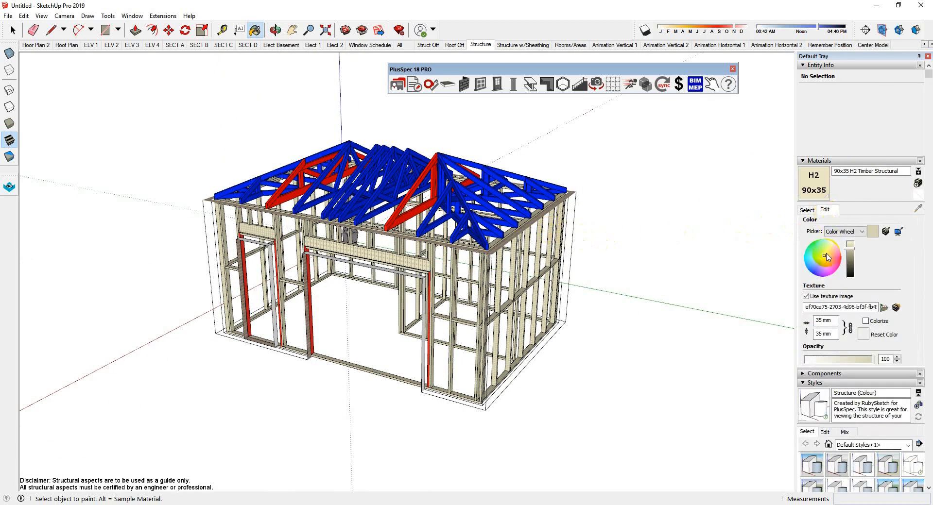
{"action": "left_click", "coordinate": [820, 272]}
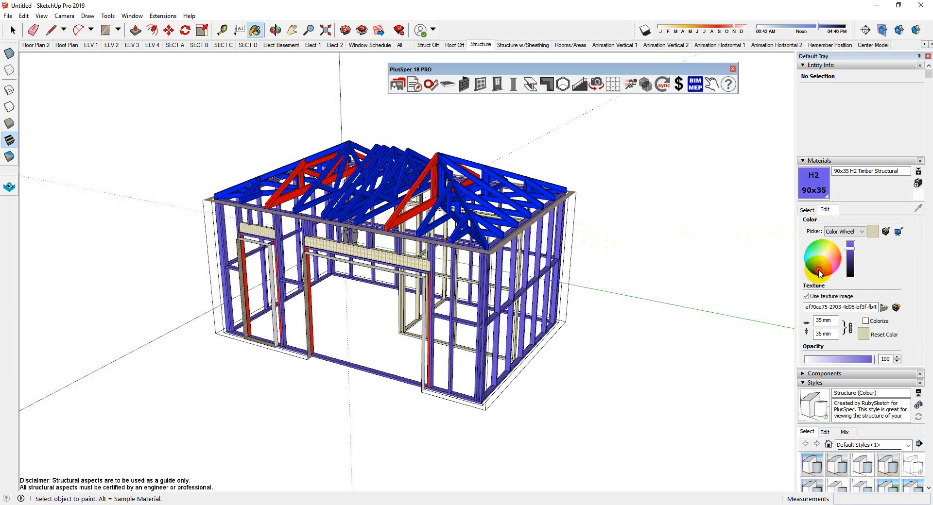
{"action": "left_click", "coordinate": [822, 258]}
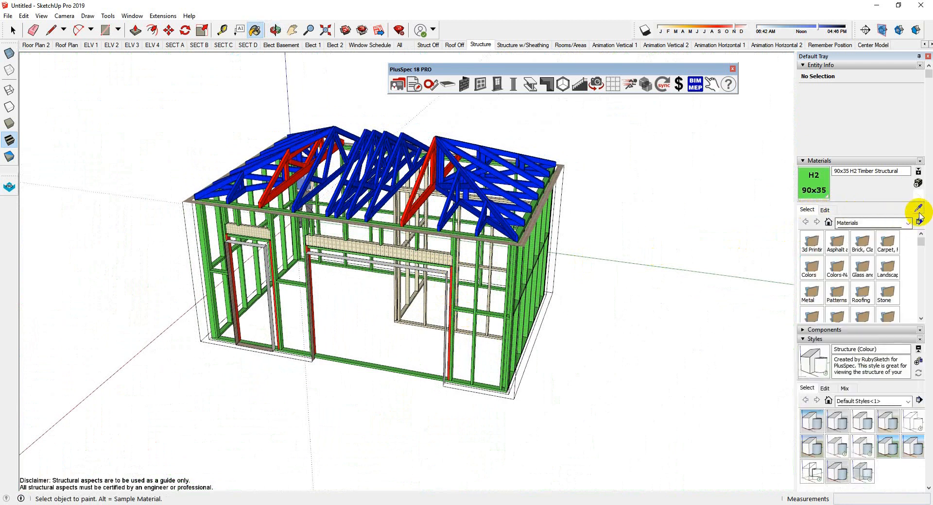
Sample the 190x70 H2 Header Structural material and recolour it pink
{"action": "left_click", "coordinate": [428, 253]}
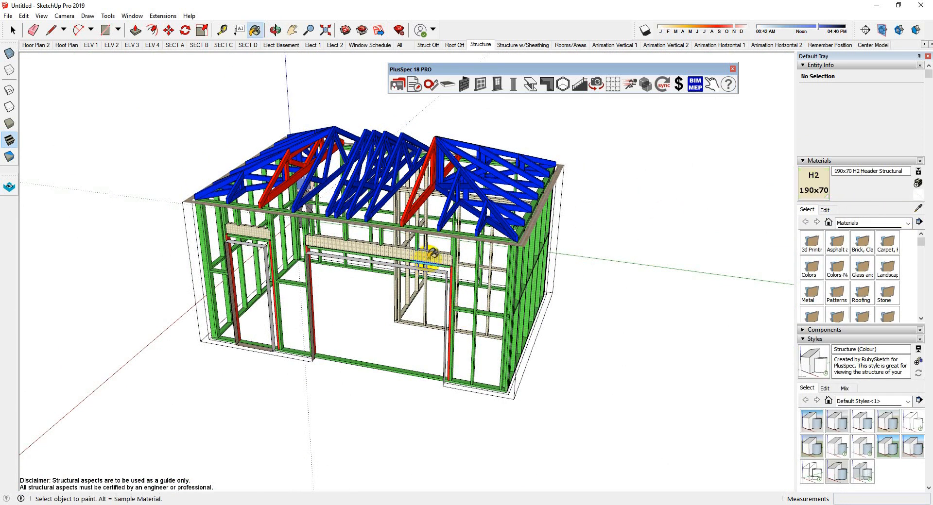
{"action": "left_click", "coordinate": [825, 209]}
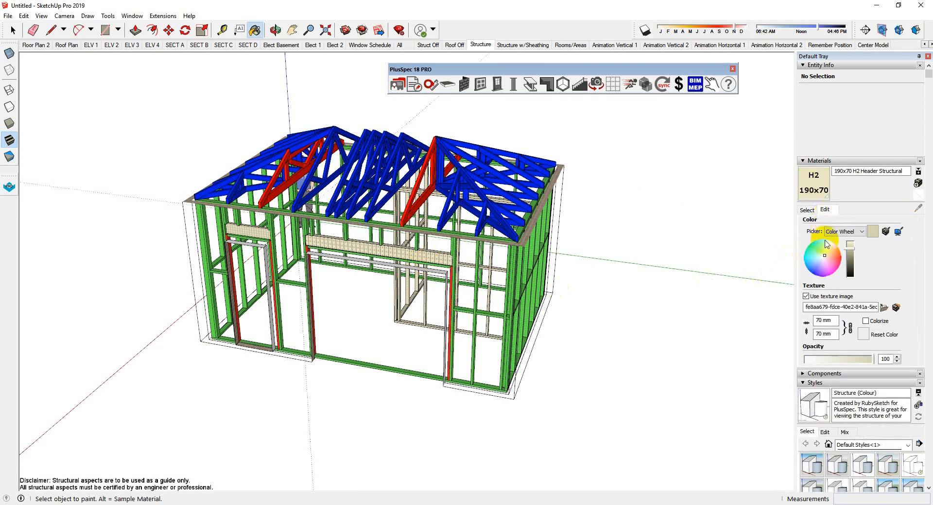
{"action": "left_click", "coordinate": [829, 267]}
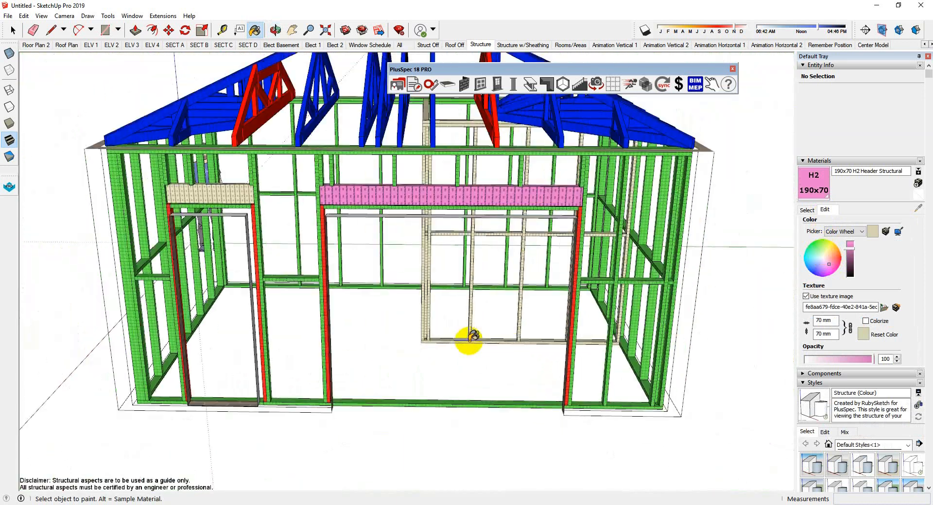
{"action": "left_click_drag", "start_coordinate": [470, 337], "coordinate": [117, 321]}
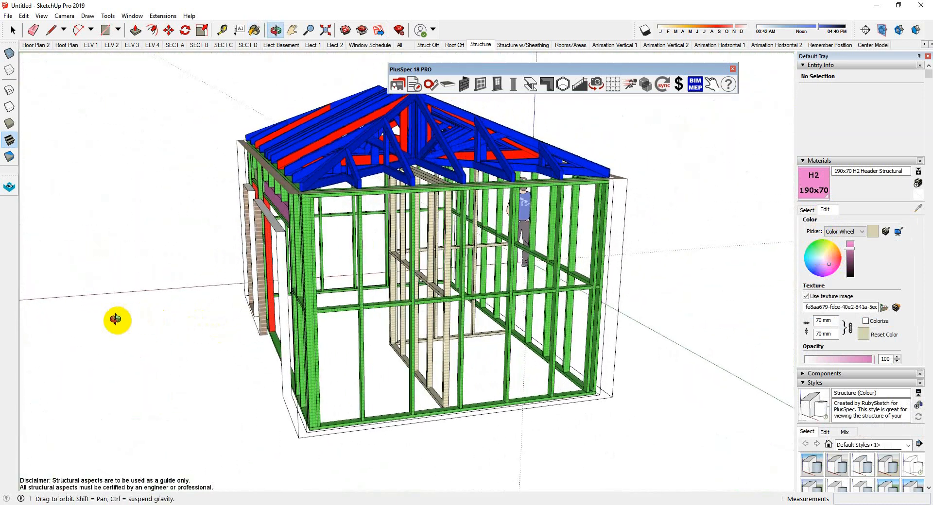
{"action": "left_click_drag", "start_coordinate": [117, 320], "coordinate": [390, 274]}
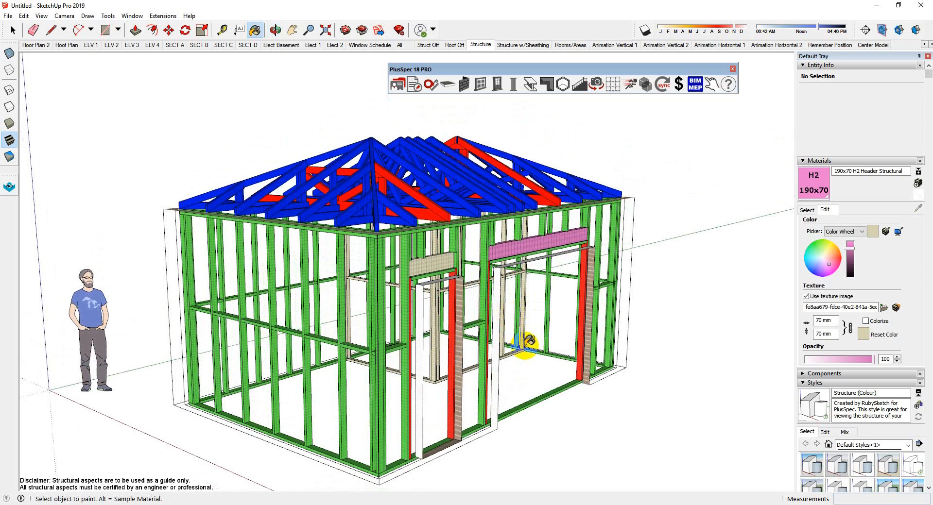
{"action": "mouse_move", "coordinate": [543, 478]}
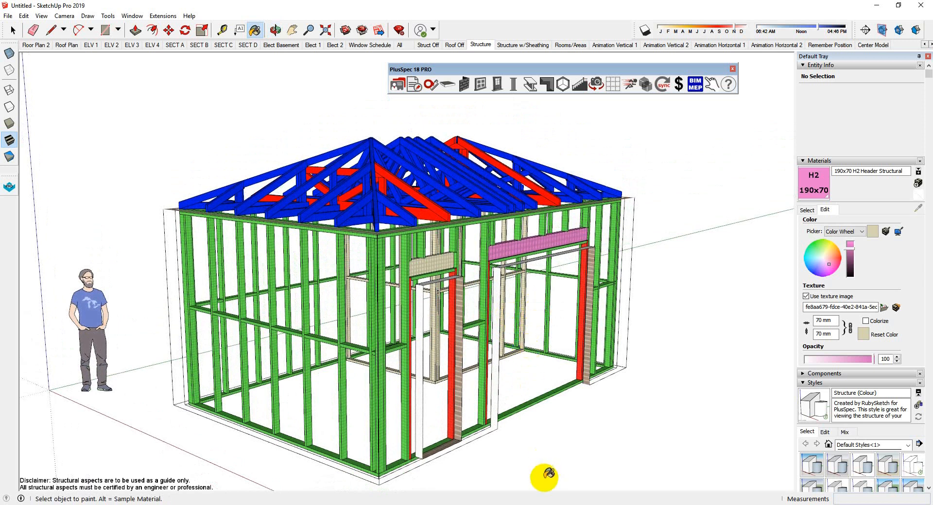